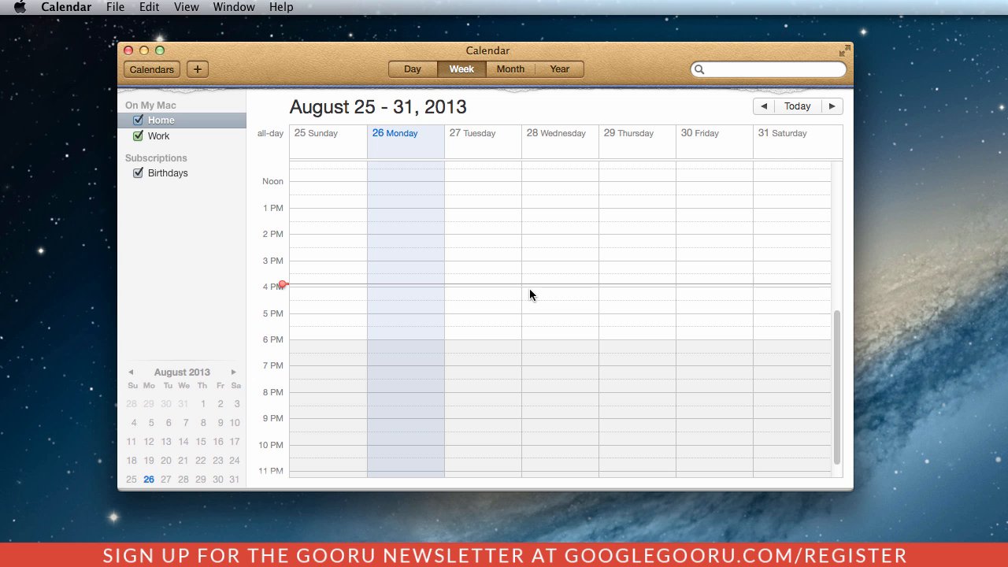
Open Calendar Preferences on the Accounts section, which lists no accounts
left_click(66, 6)
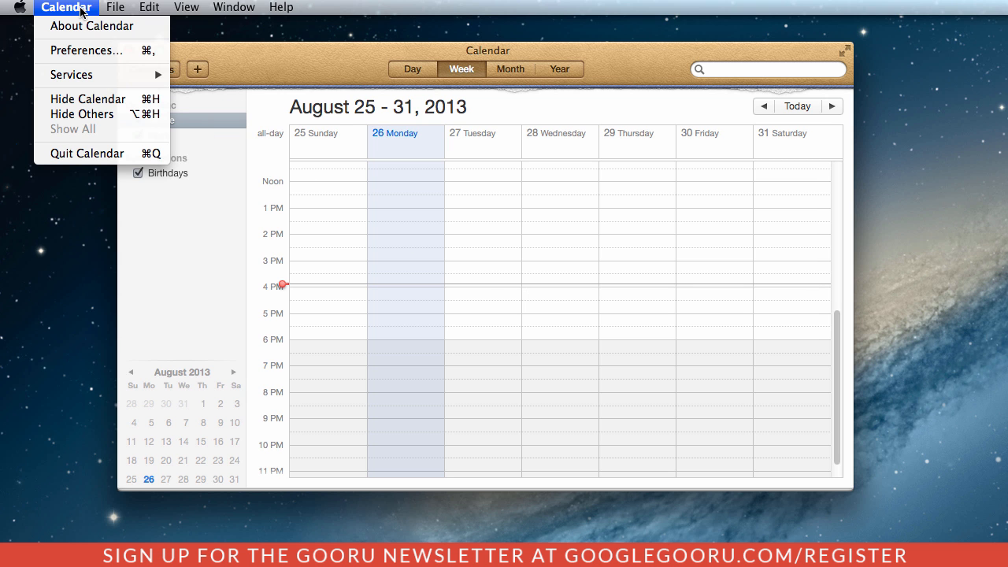
left_click(86, 50)
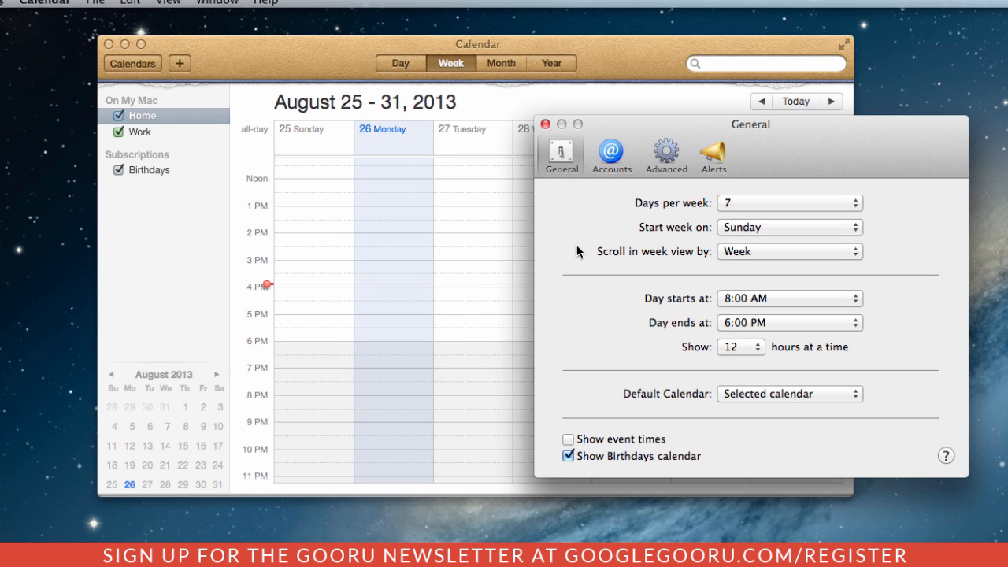
left_click(610, 154)
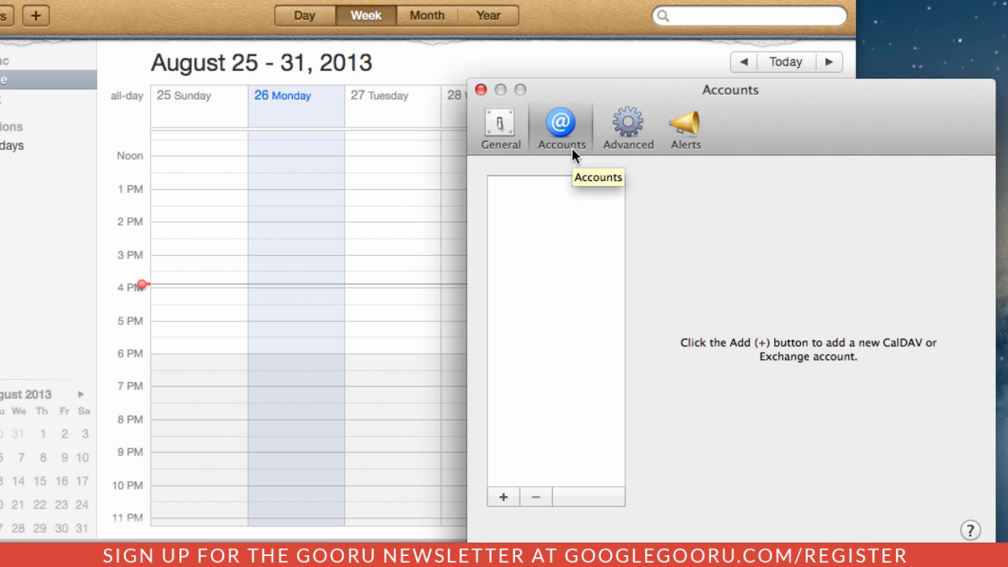
mouse_move(503, 497)
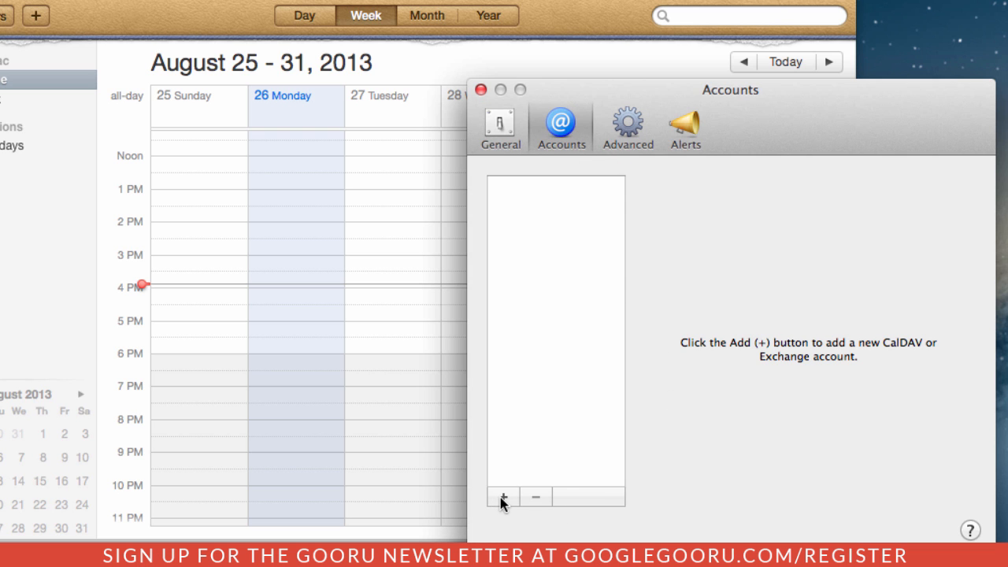
left_click(502, 497)
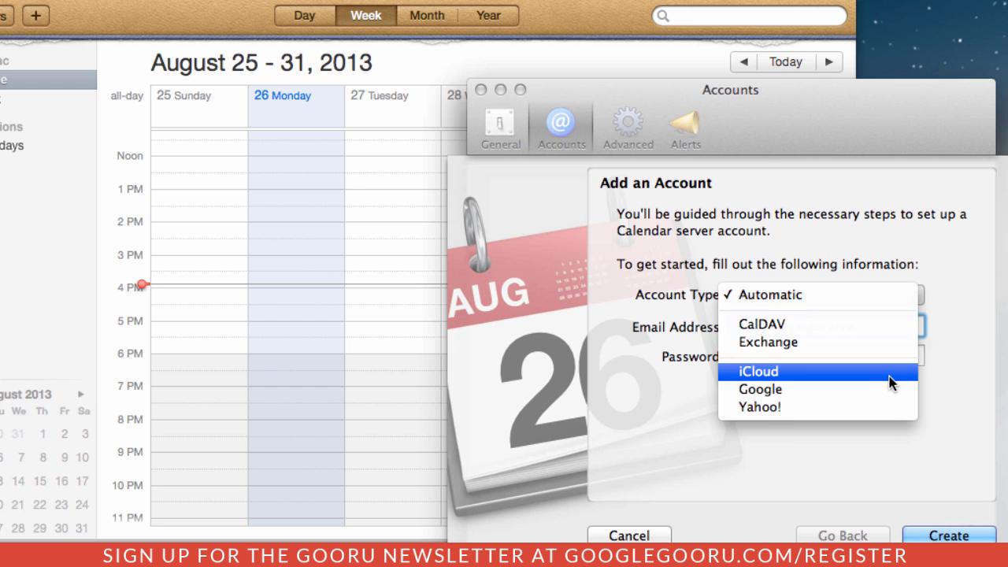
left_click(759, 389)
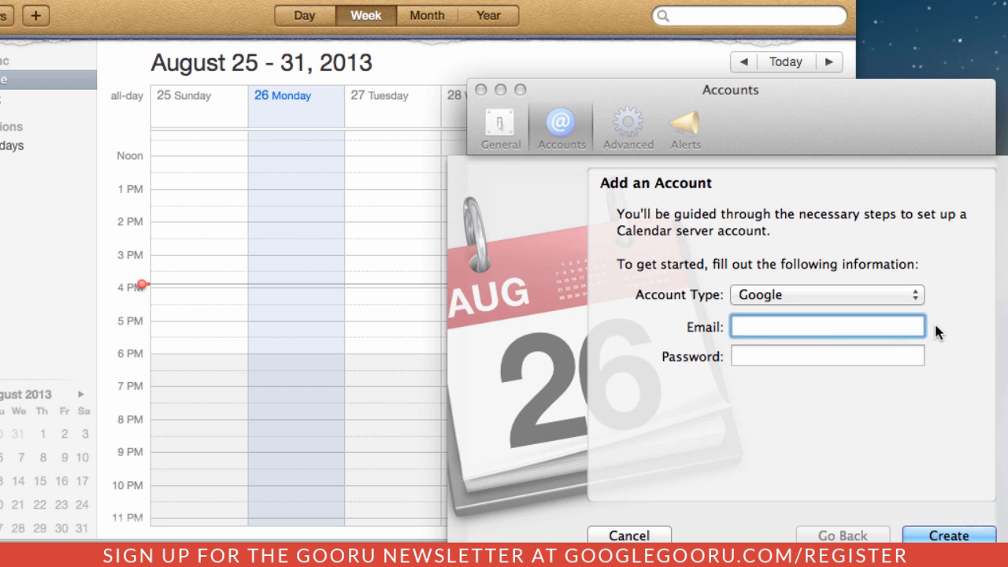
left_click(827, 325)
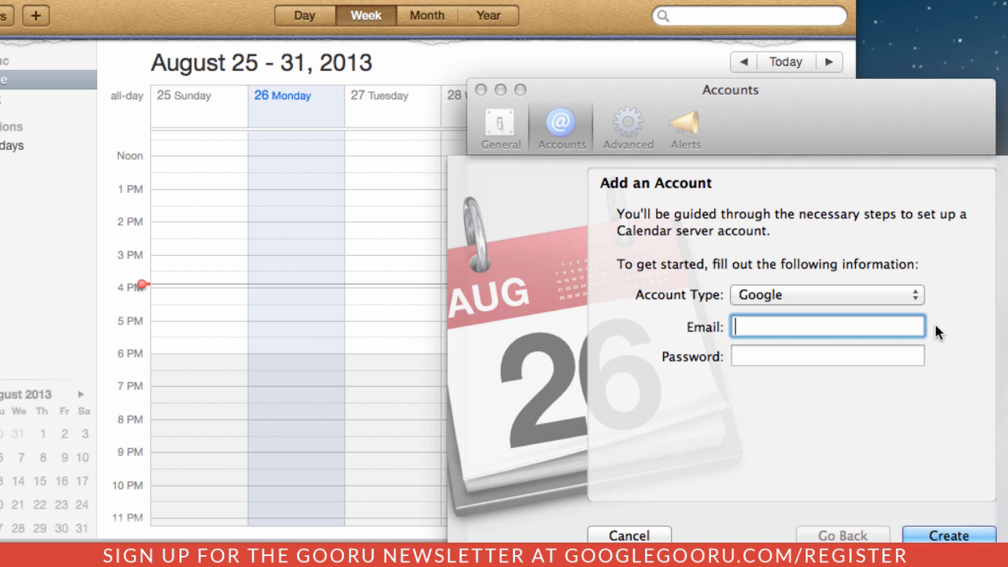
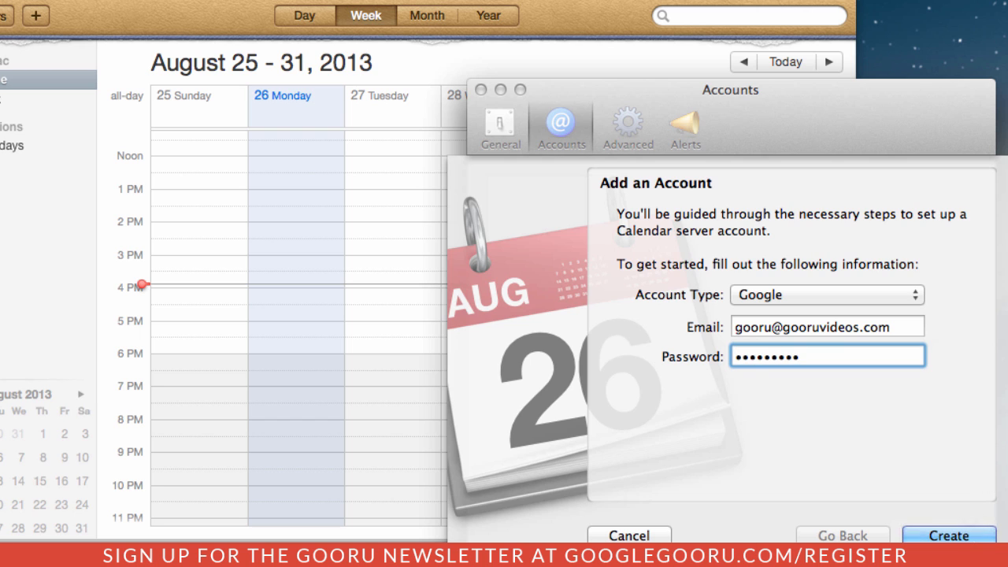
Create the Google CalDAV account from the entered details
left_click(947, 536)
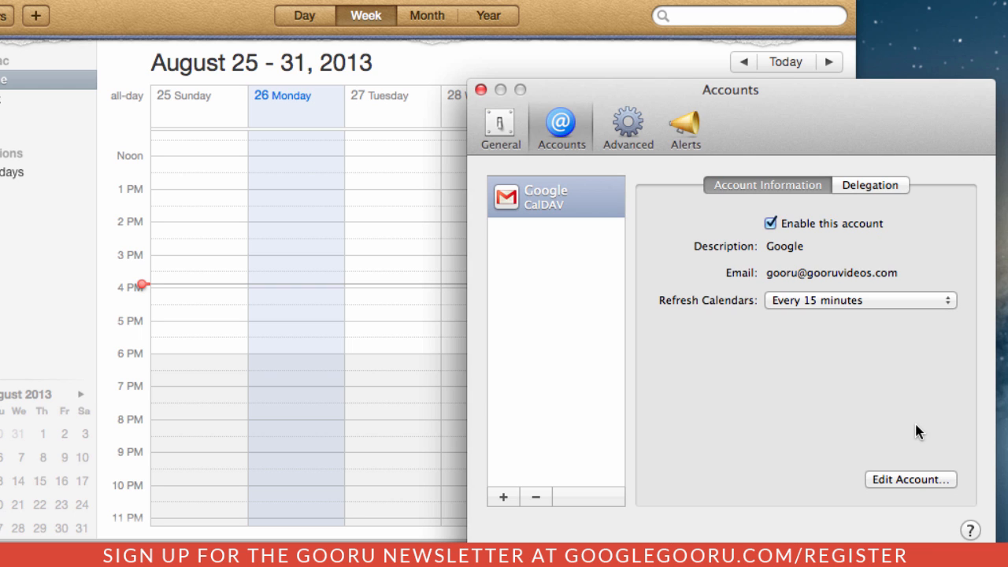
mouse_move(938, 307)
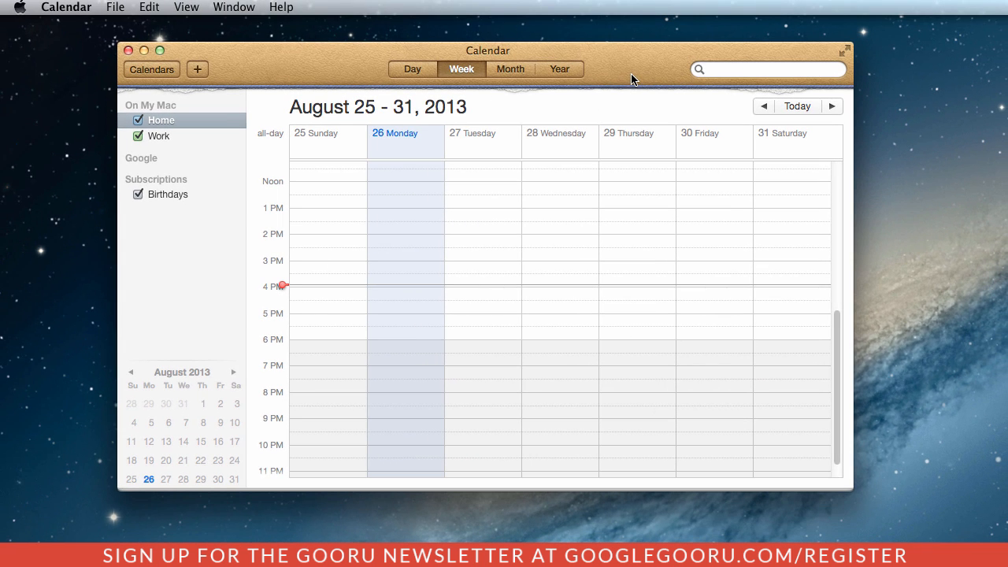
mouse_move(196, 54)
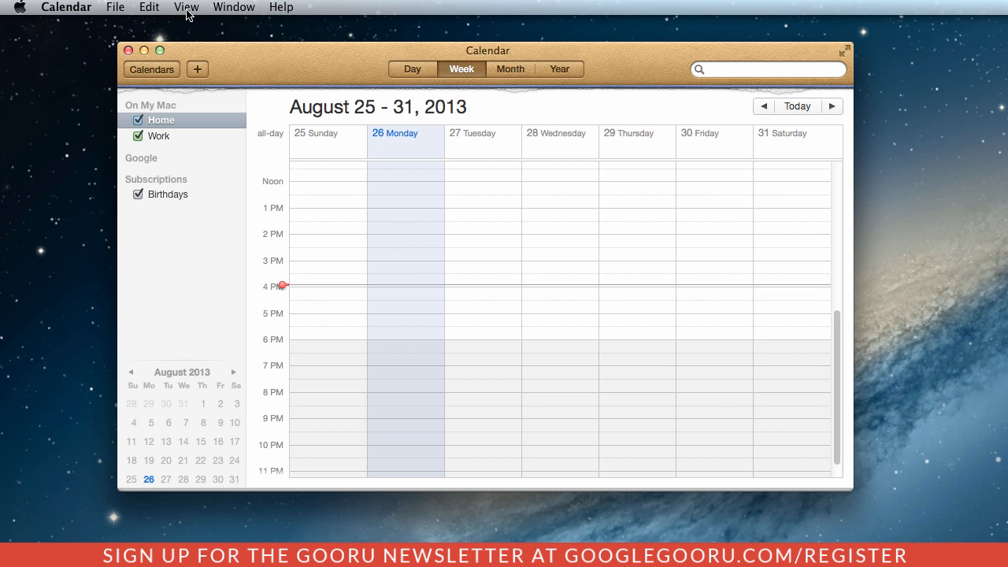
Refresh Calendars from the View menu to pull in Google events
left_click(186, 7)
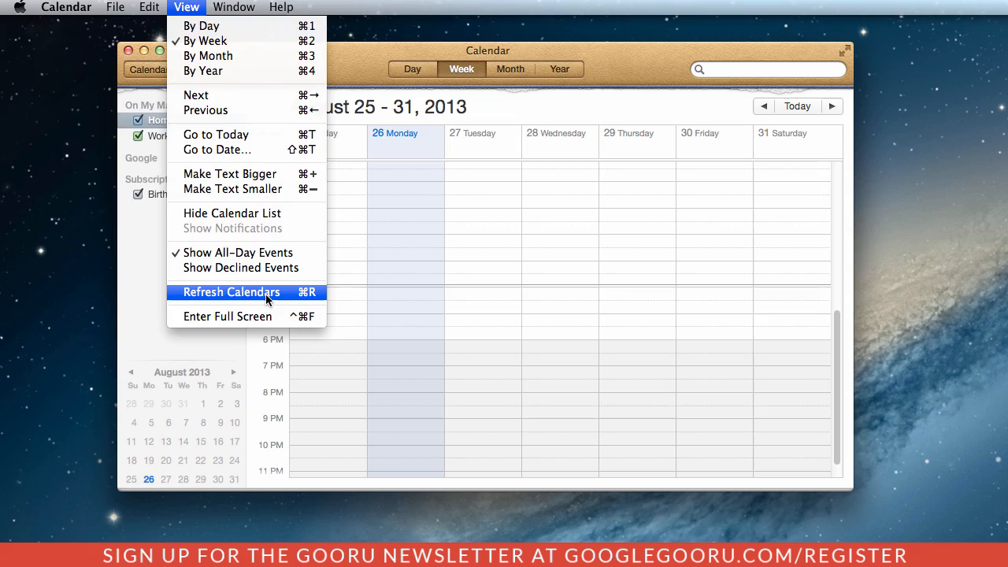
left_click(230, 292)
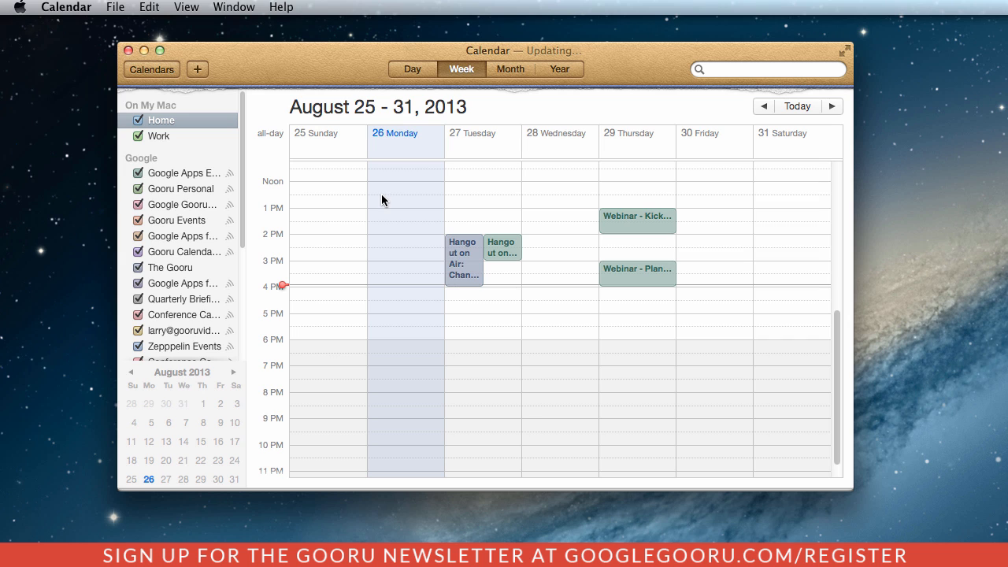
mouse_move(636, 315)
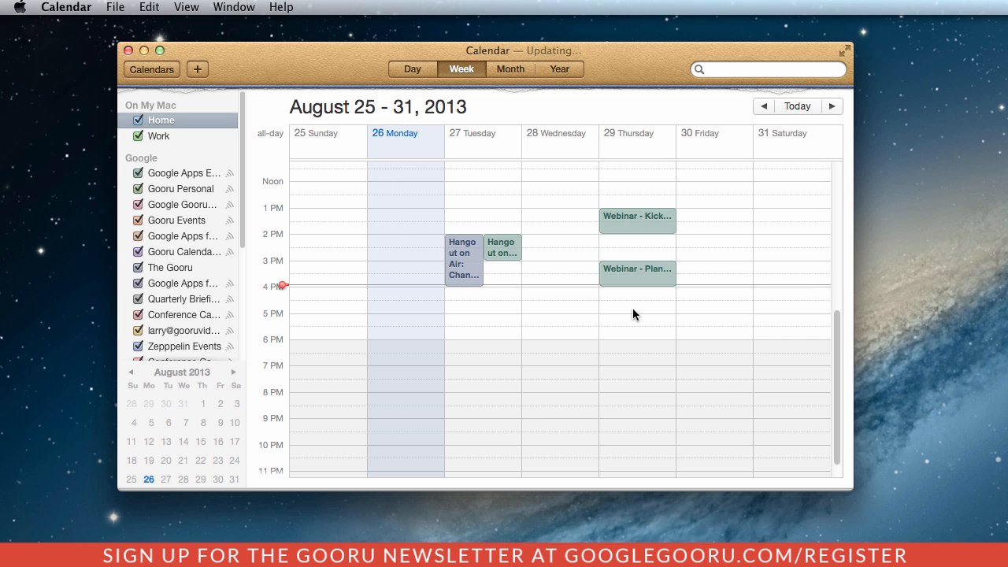
mouse_move(685, 317)
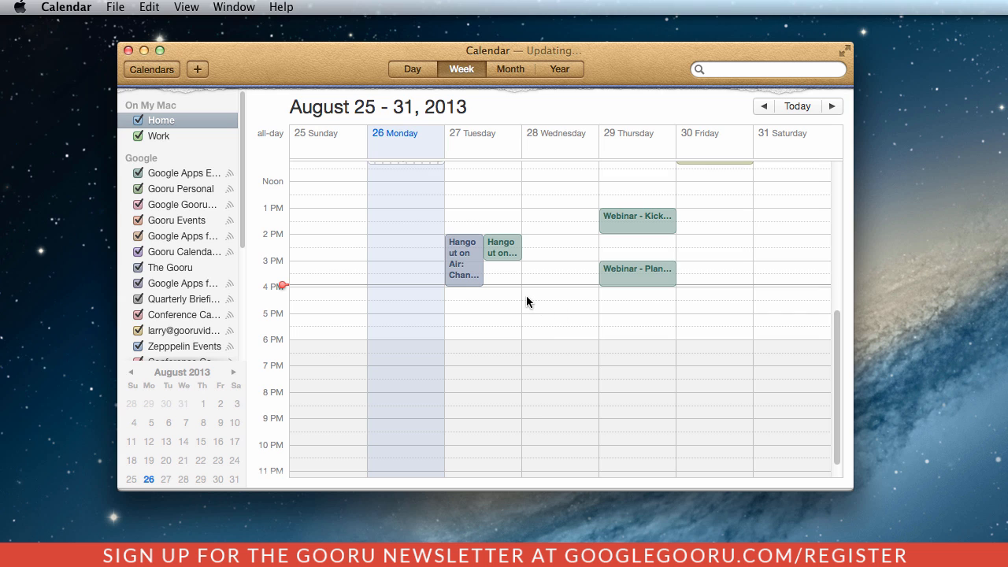
mouse_move(521, 313)
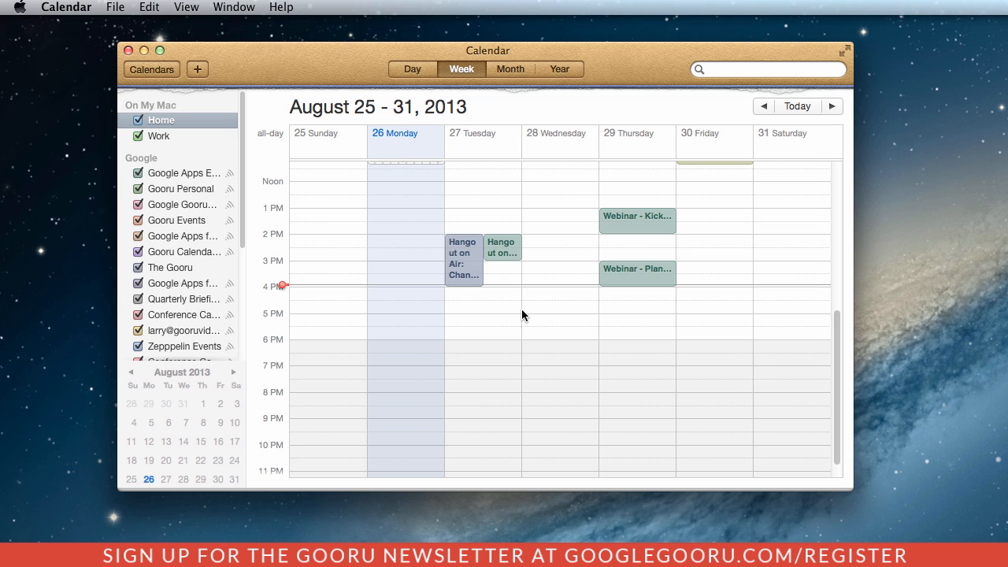
mouse_move(464, 323)
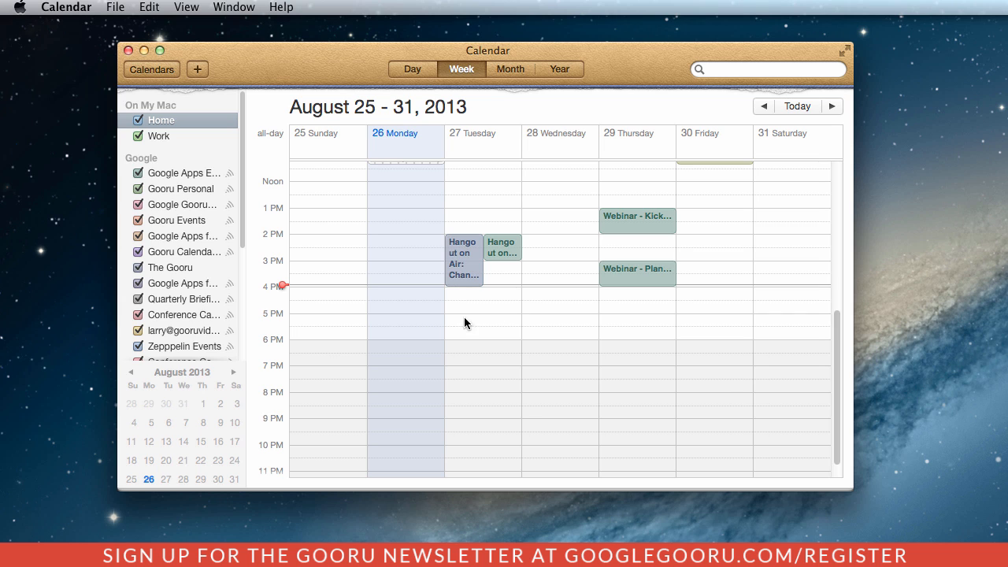
mouse_move(408, 323)
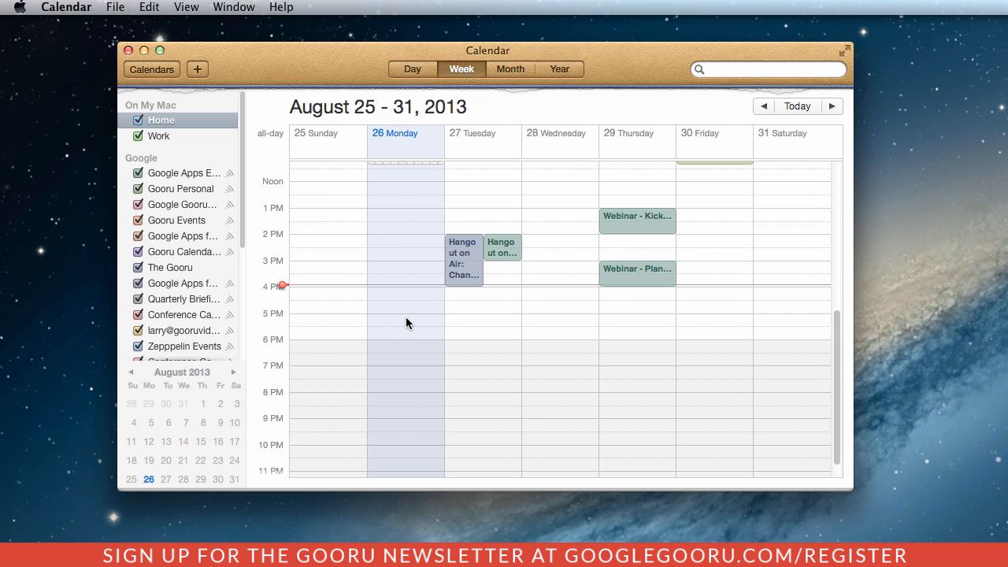
mouse_move(301, 254)
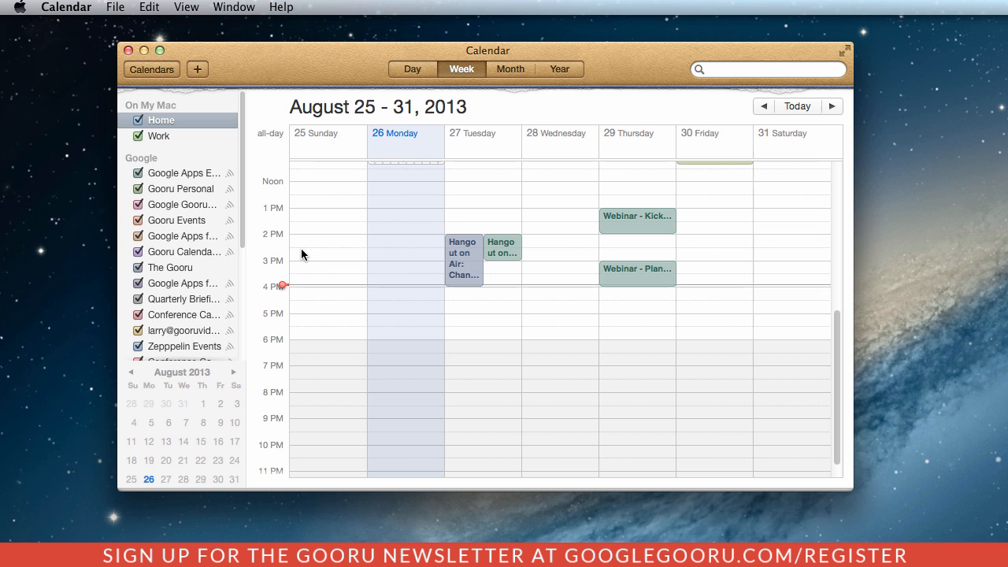
mouse_move(146, 189)
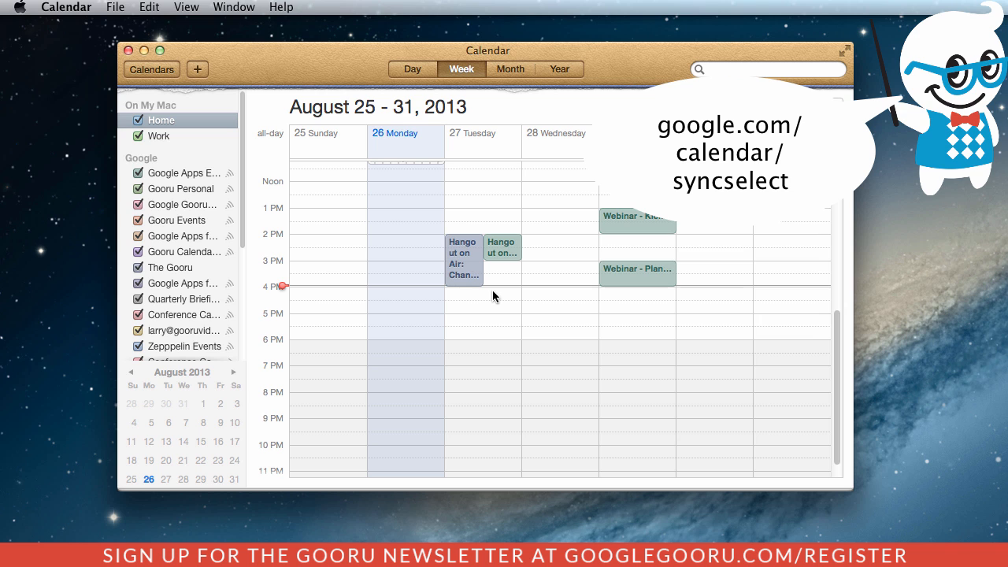
left_click(170, 267)
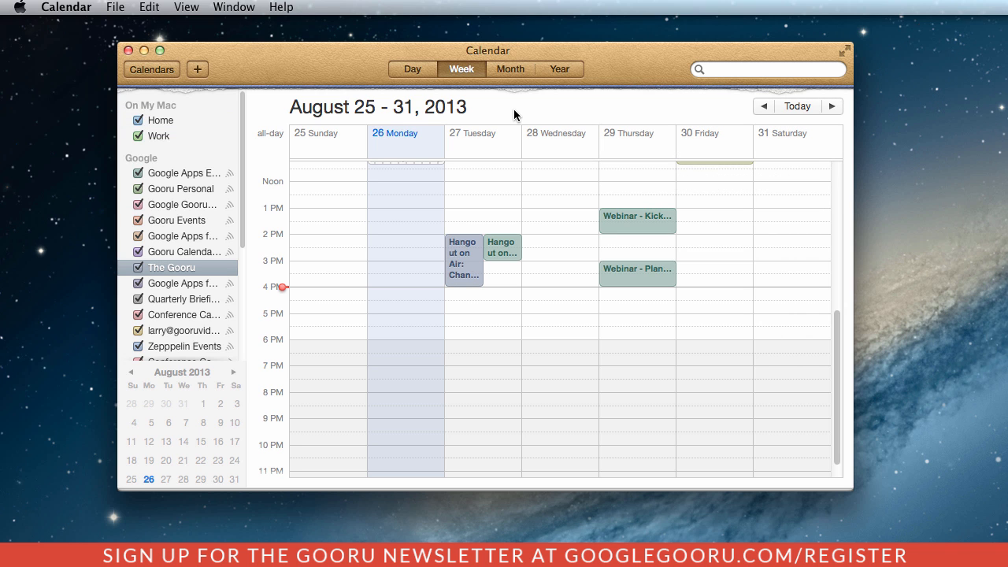